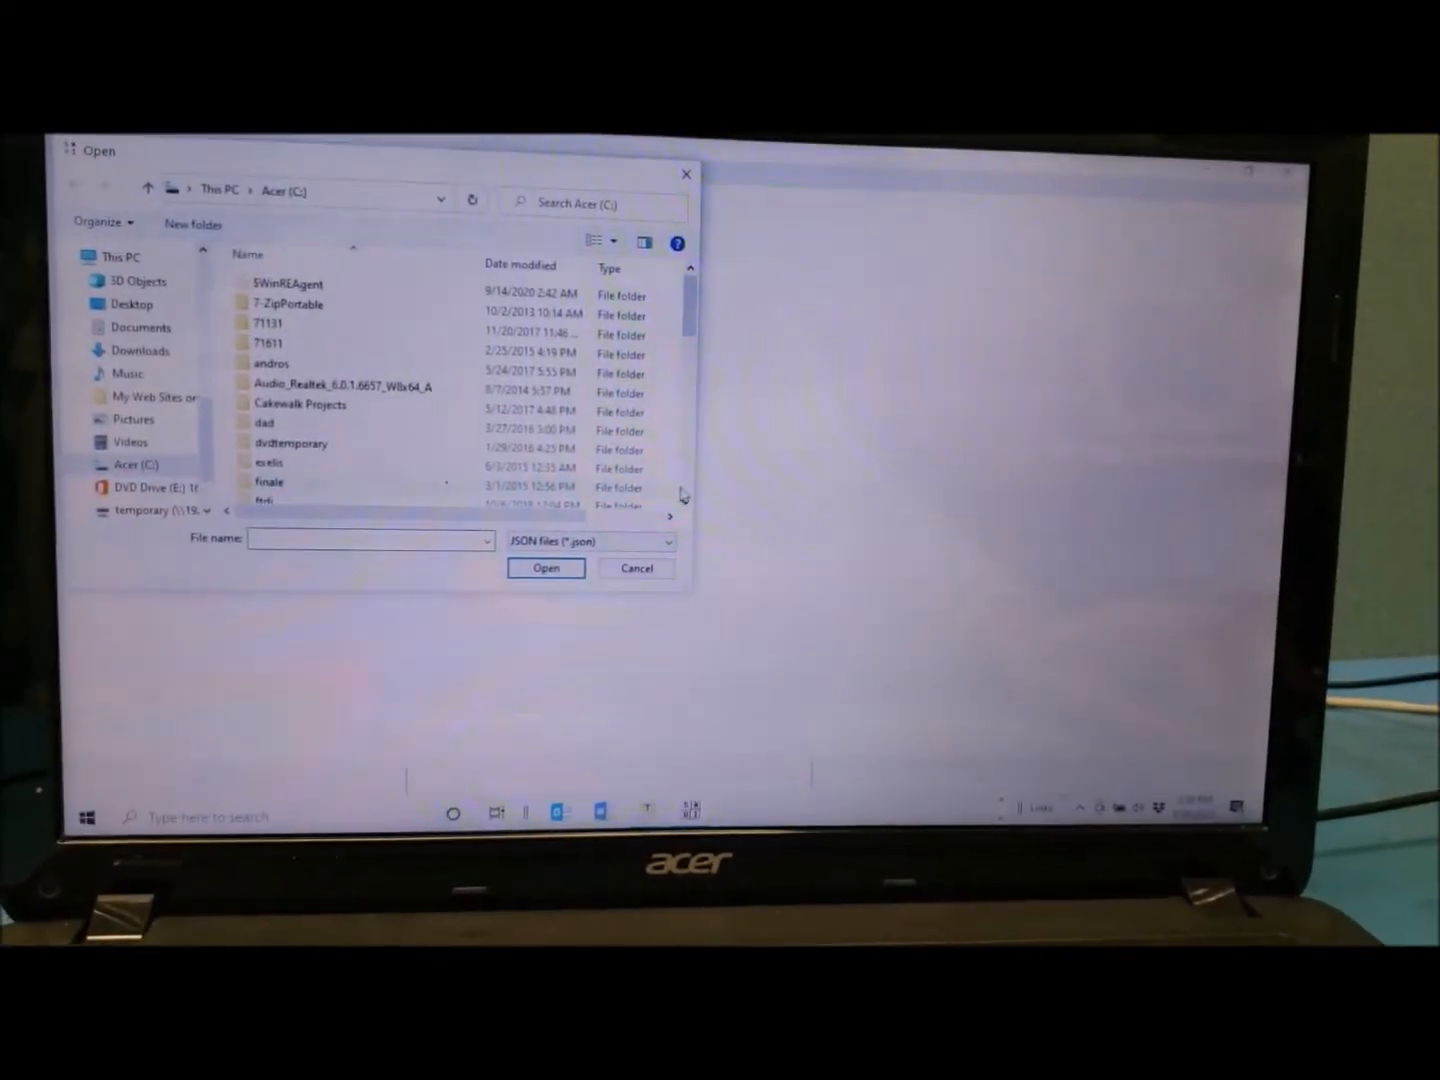
Step: Load the CB_demo JSON configuration from the root of the C: drive
scroll("down", 3)
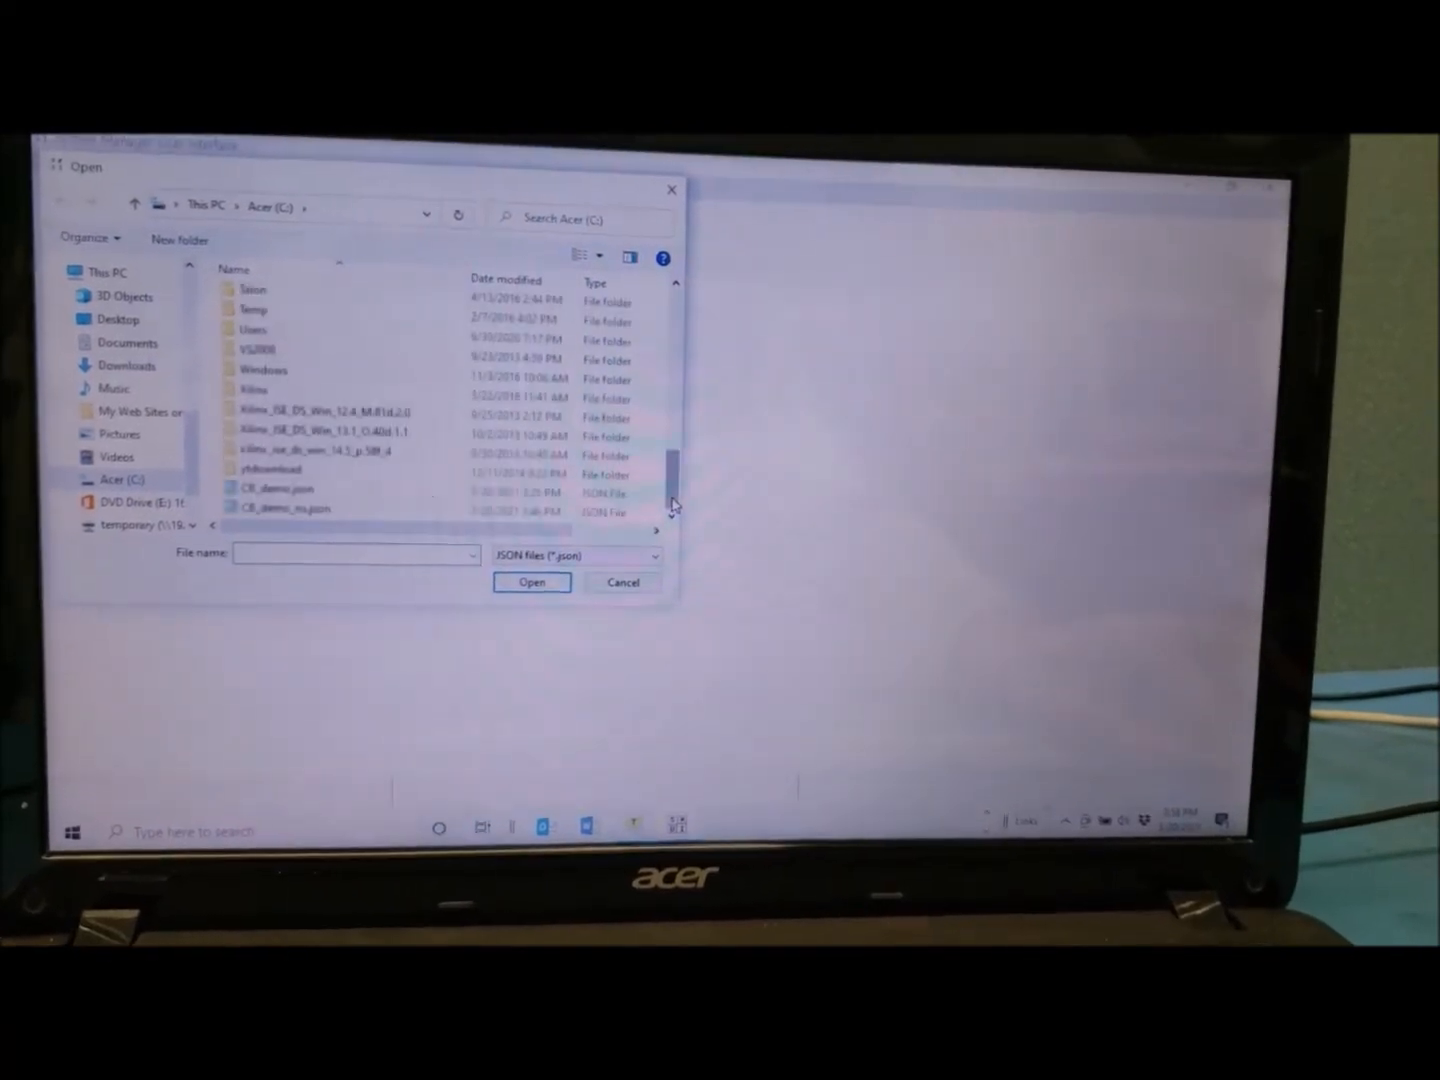
mouse_move(284, 504)
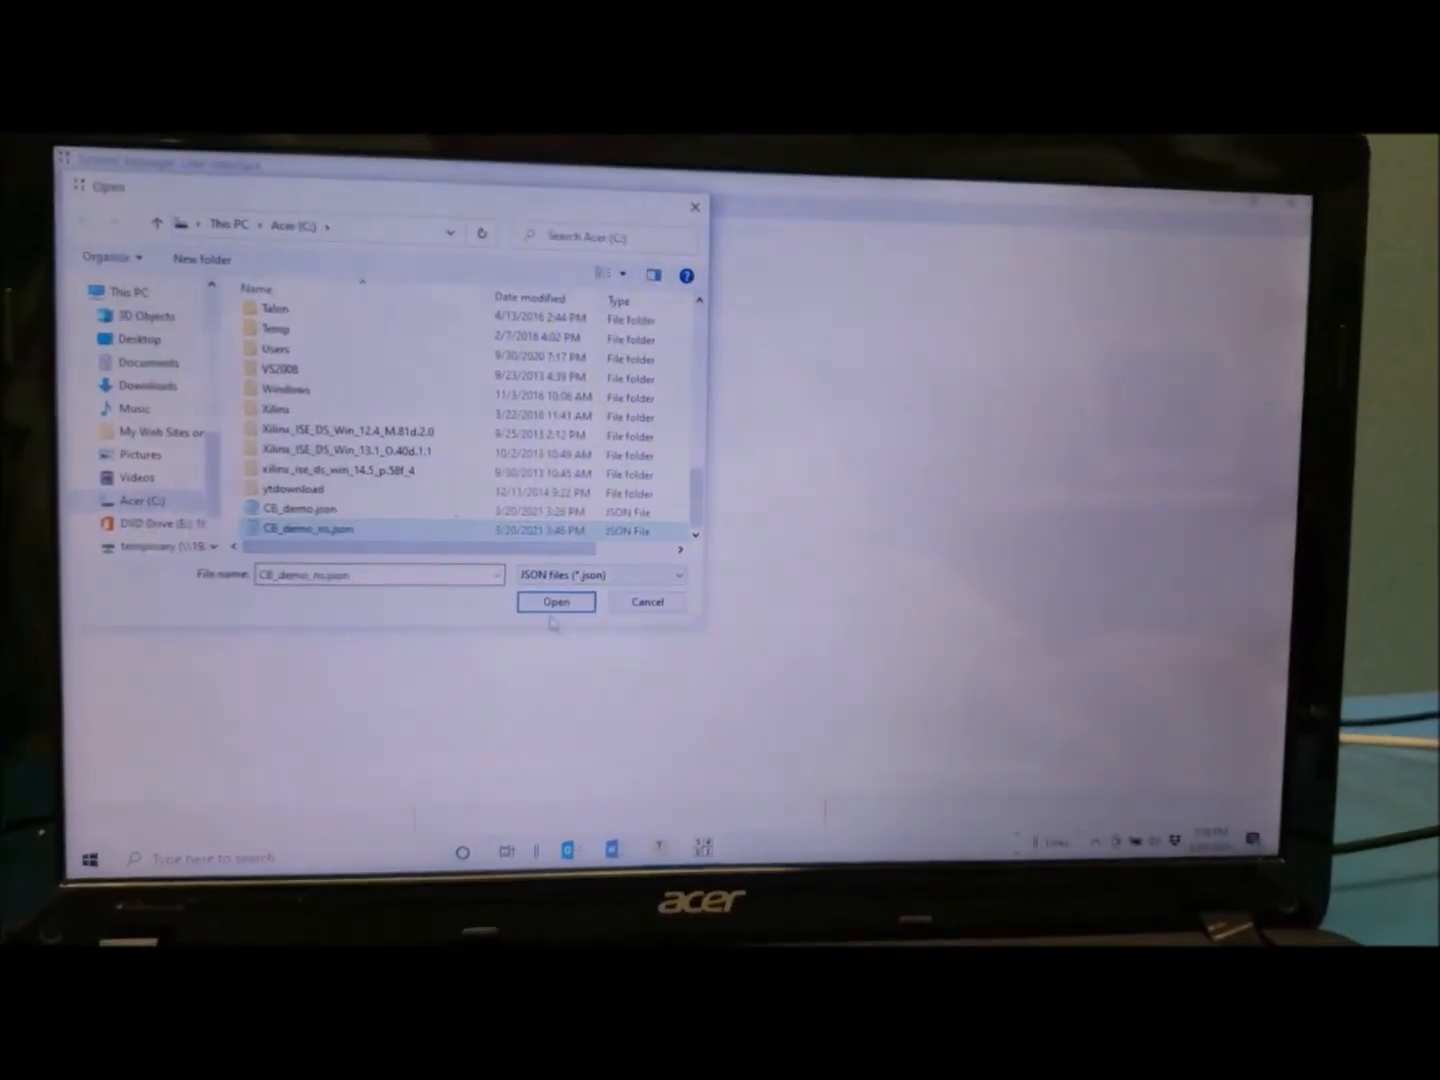
left_click(556, 602)
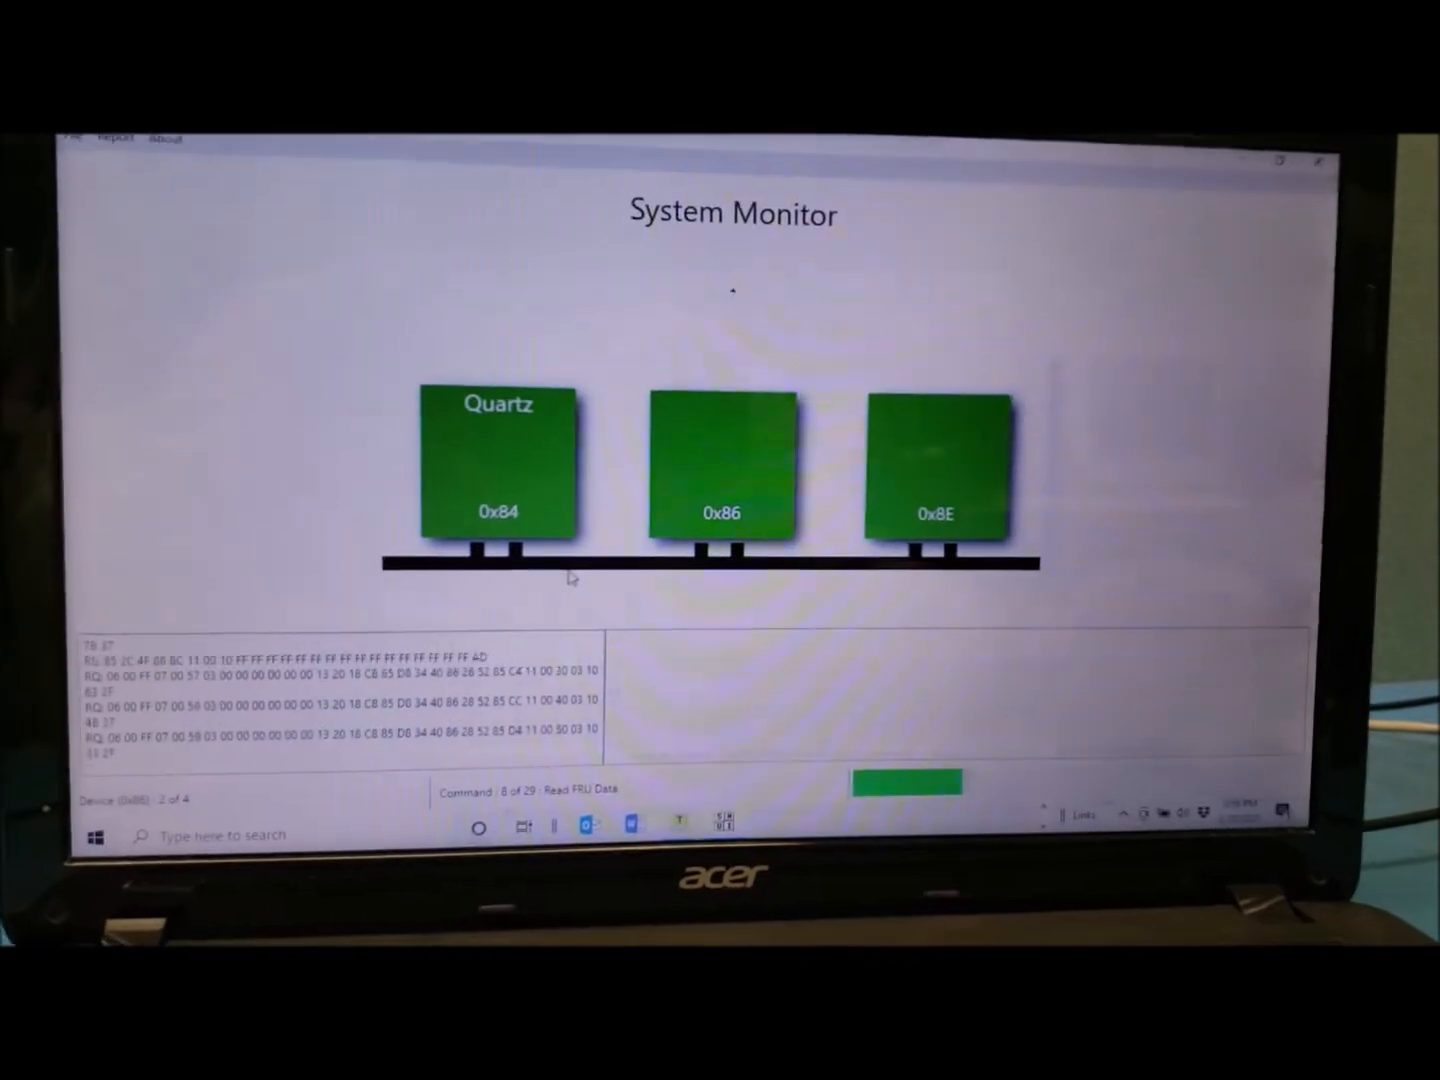
Step: Select the Quartz card at address 0x84 in the System Monitor
left_click(500, 460)
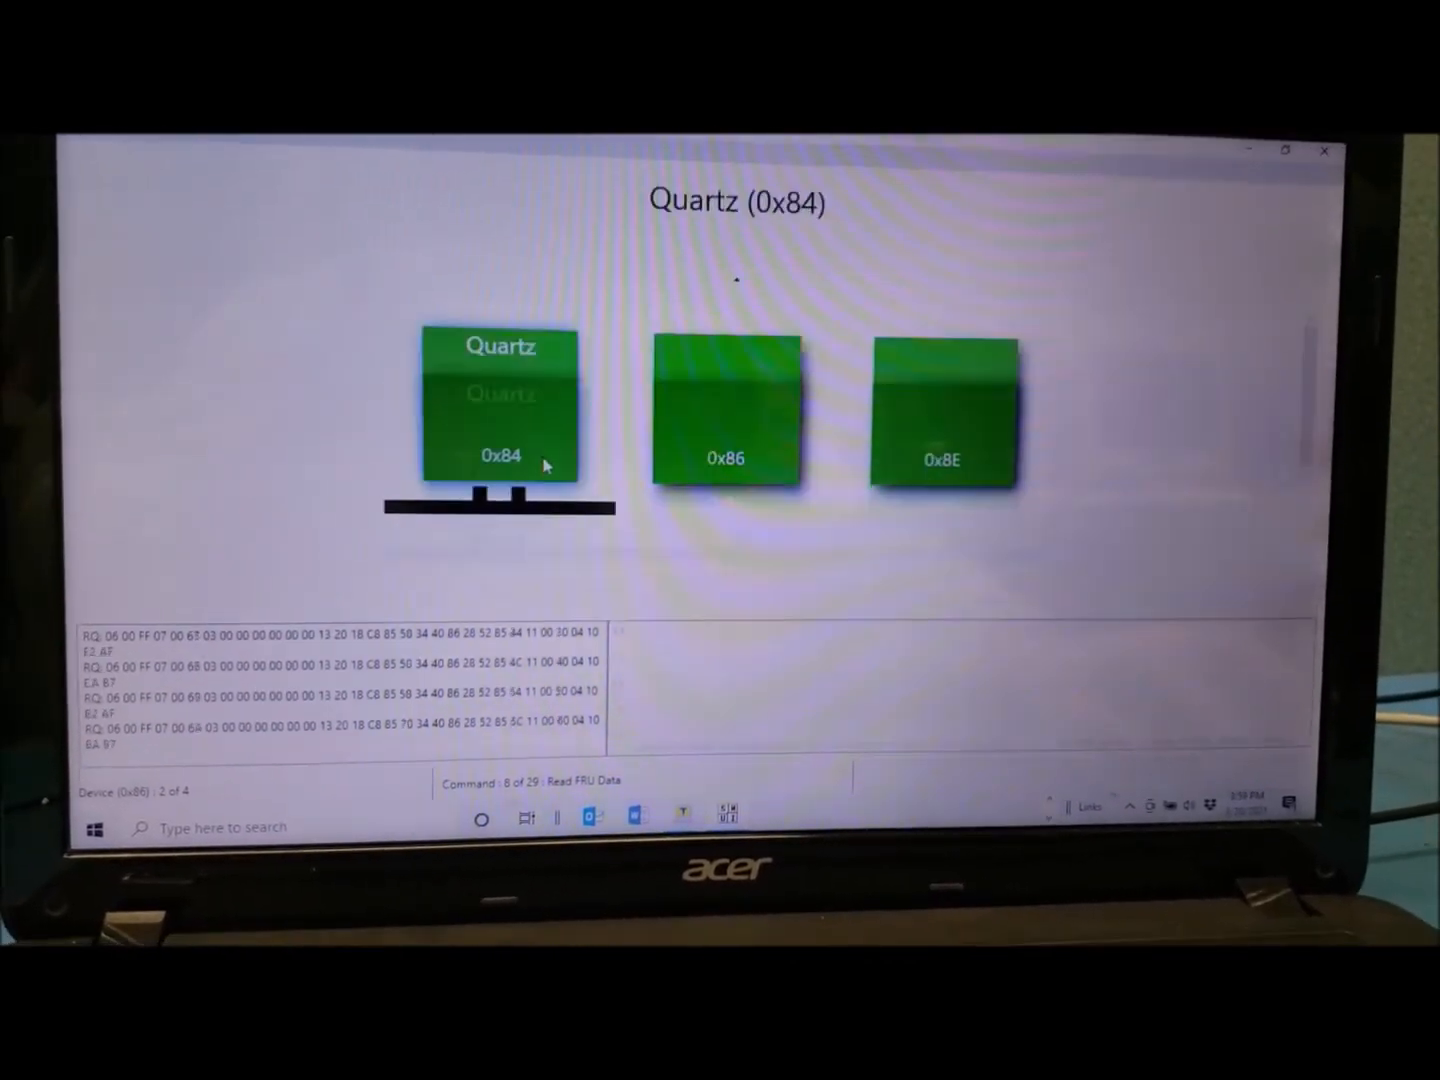
Step: View the Quartz 0x84 card's FRU Record with its Board Info Area Record expanded
left_click(500, 408)
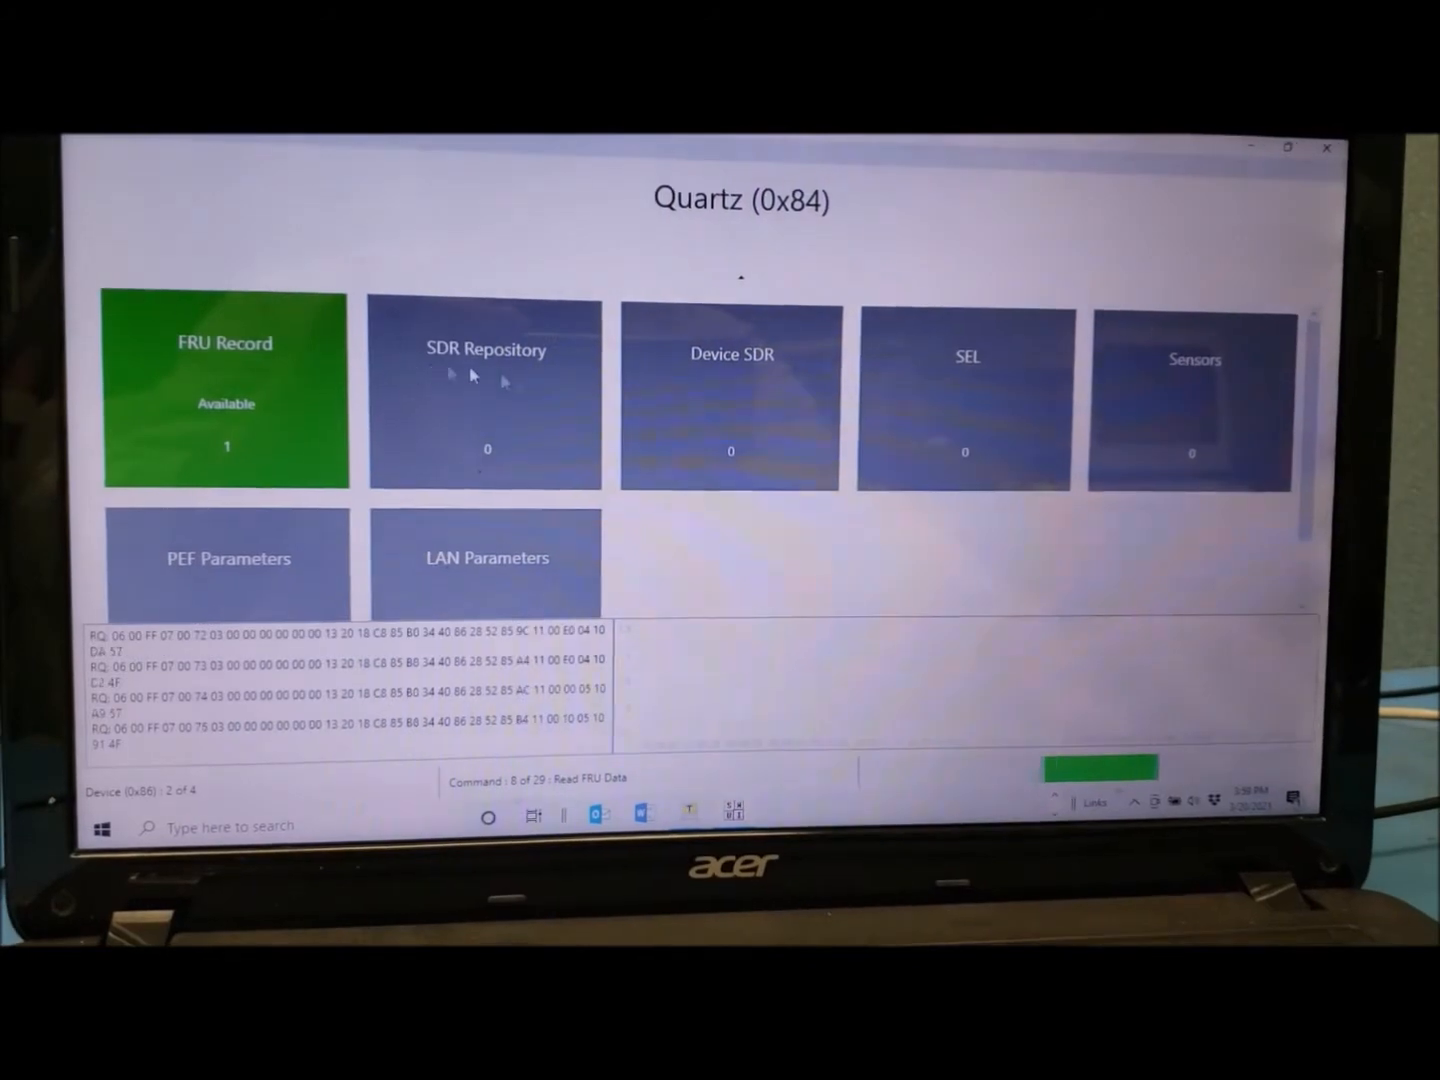
left_click(224, 390)
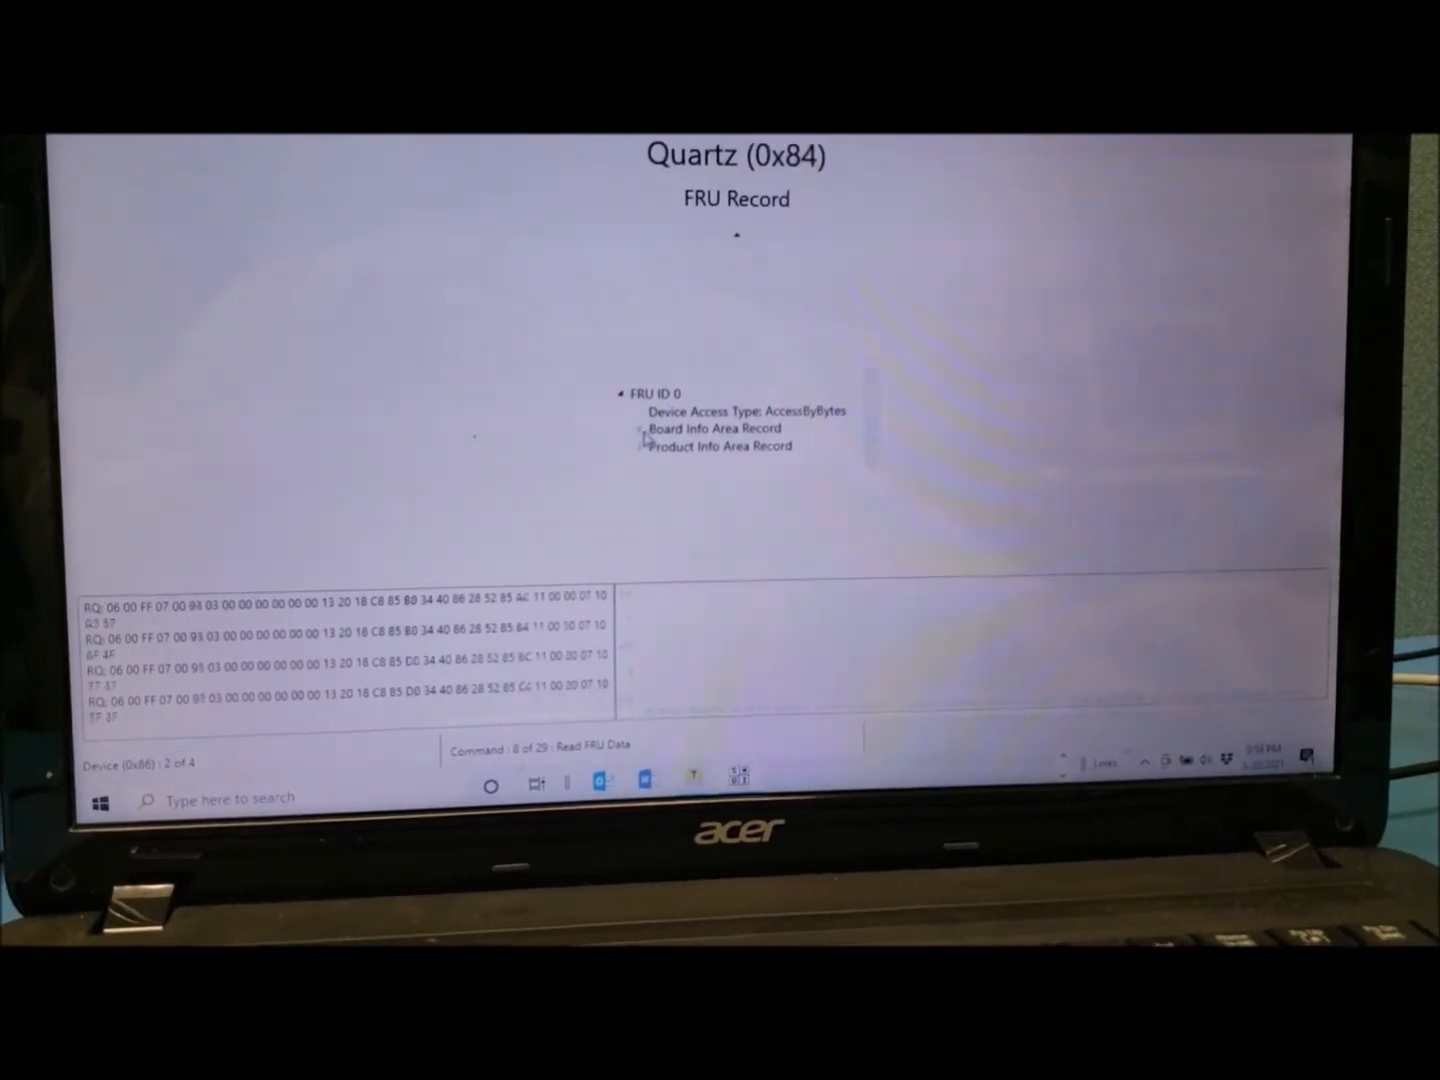
left_click(642, 428)
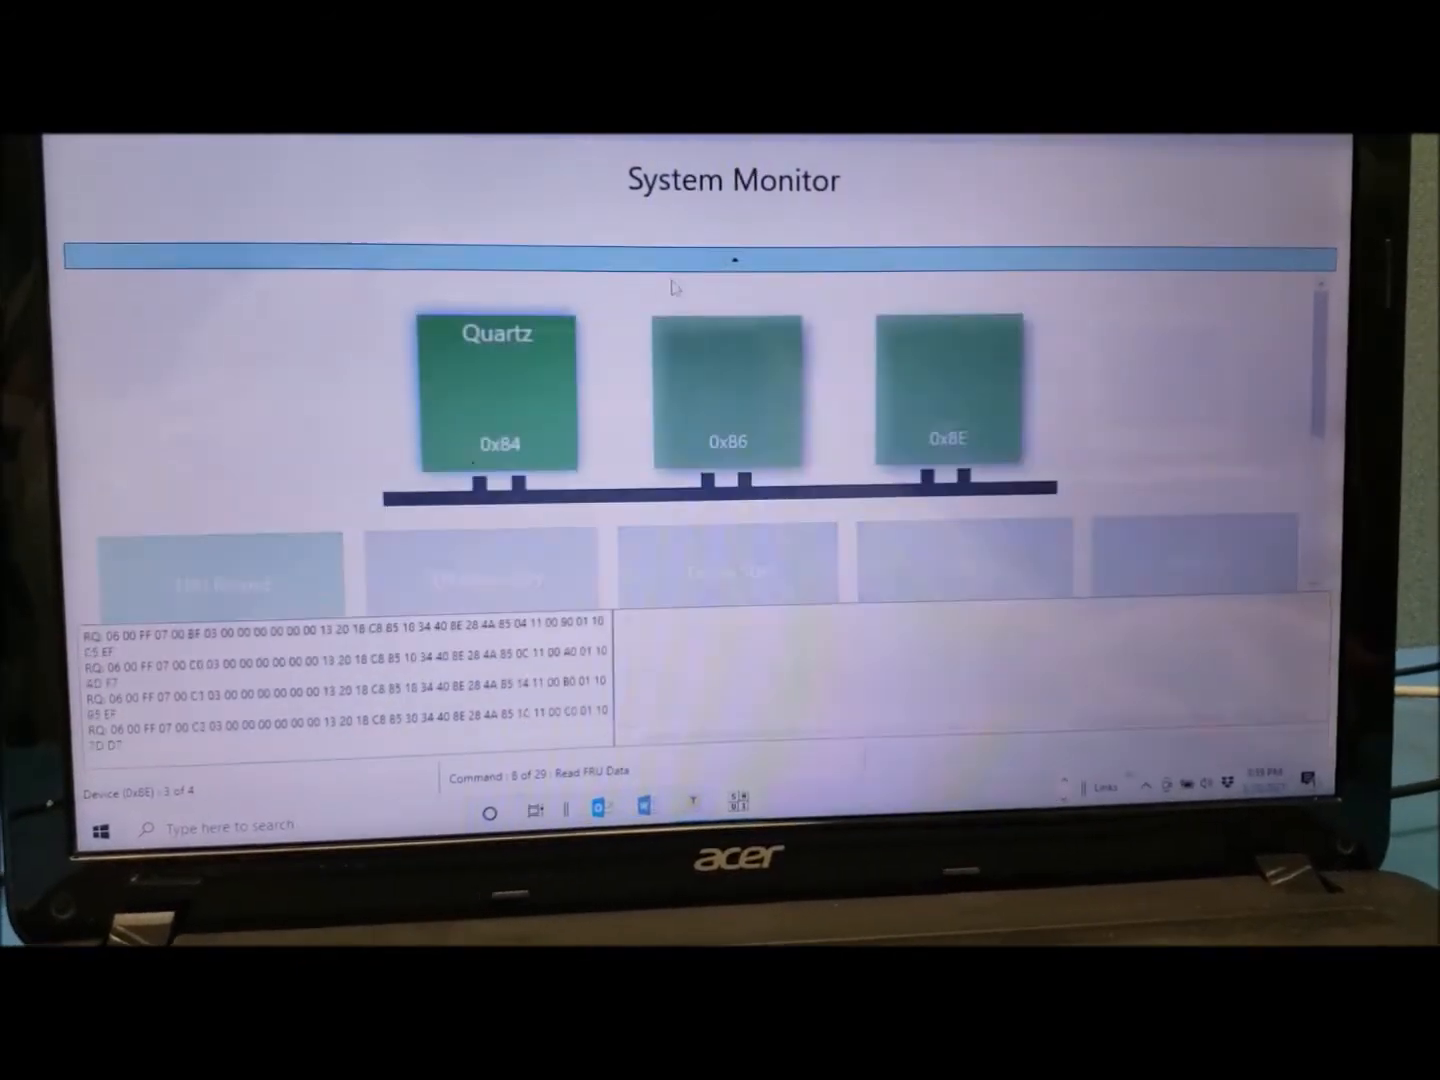
Step: View the 0x86 card's FRU Record (FRU ID 0) with its Board Info Area Record expanded
left_click(728, 396)
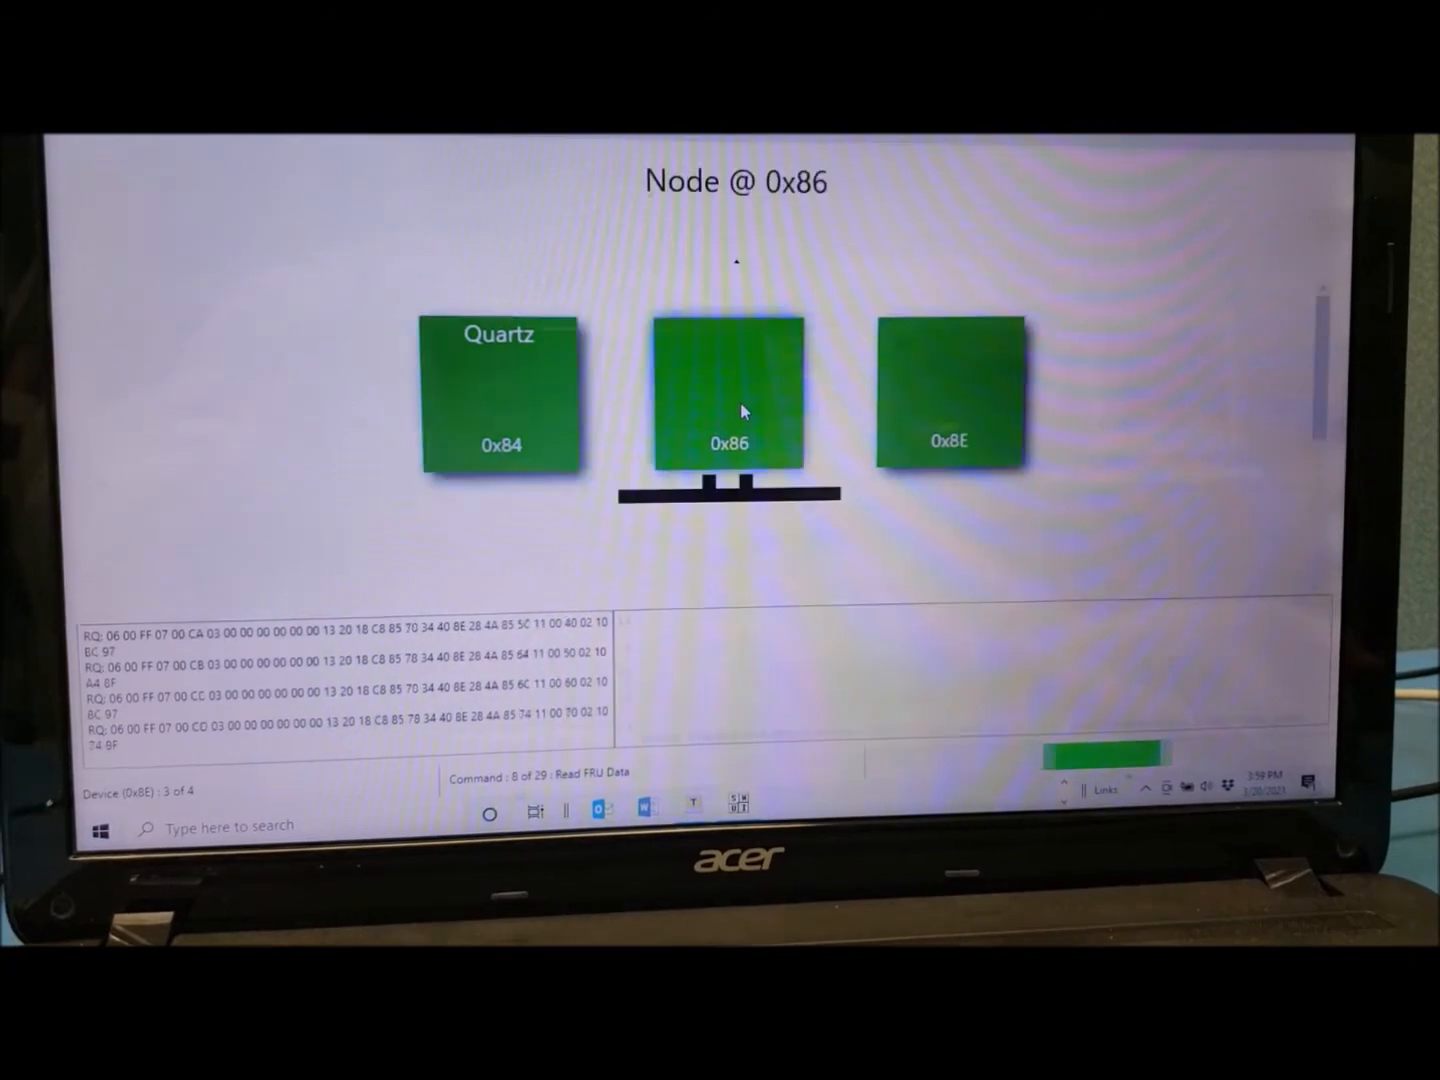
left_click(728, 396)
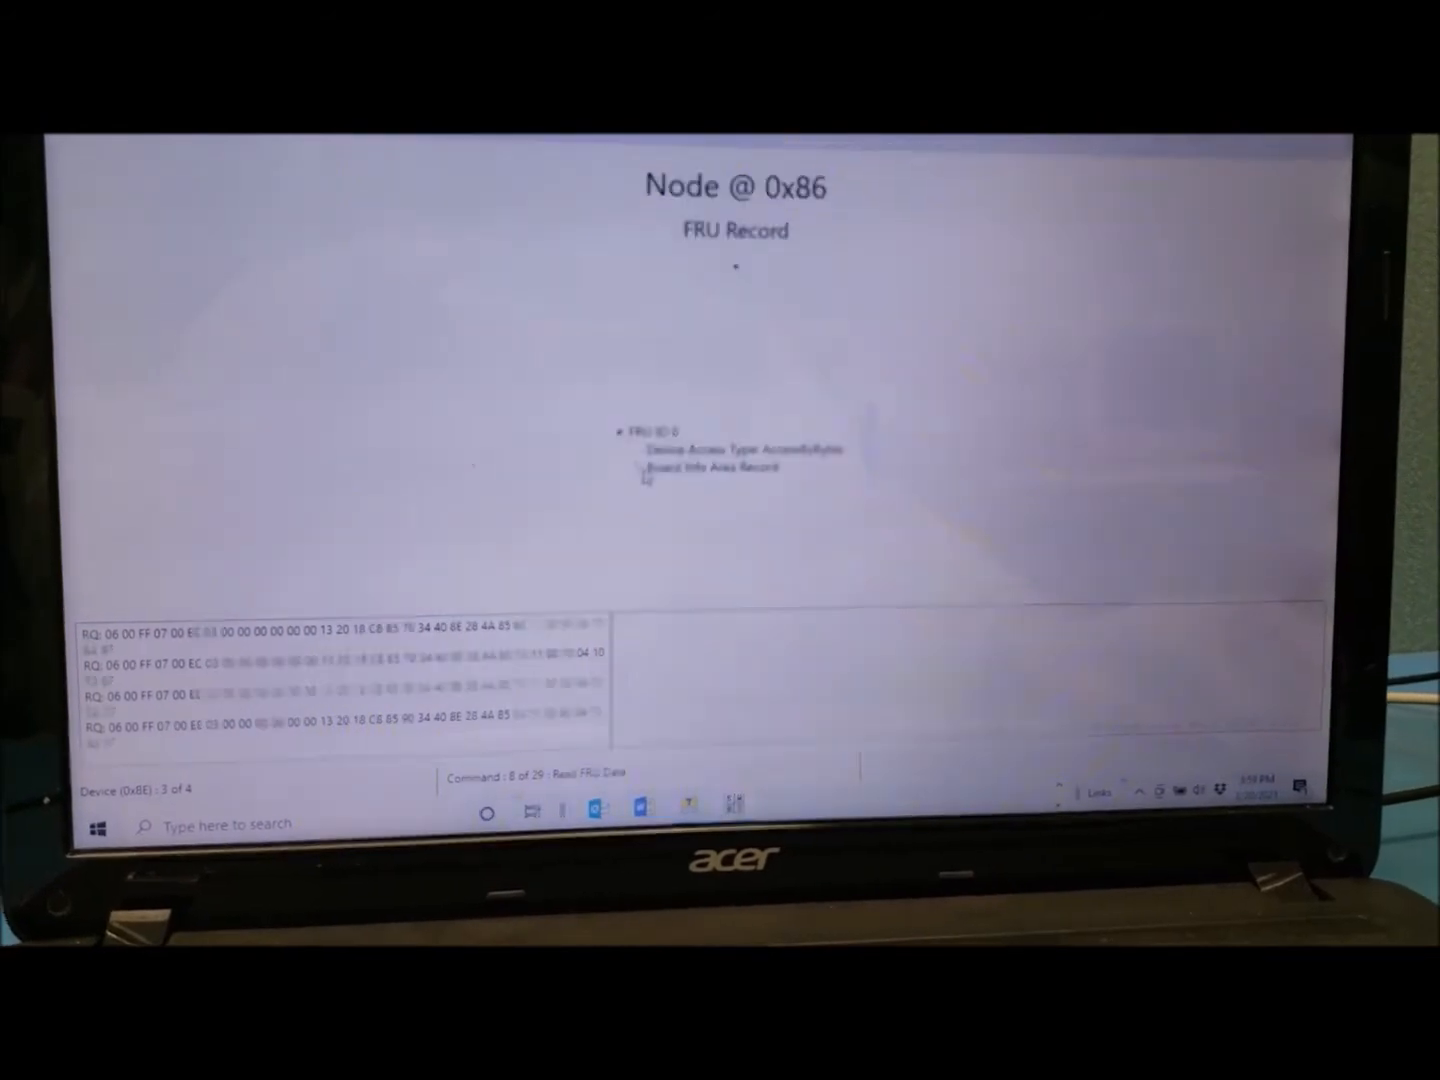
left_click(620, 464)
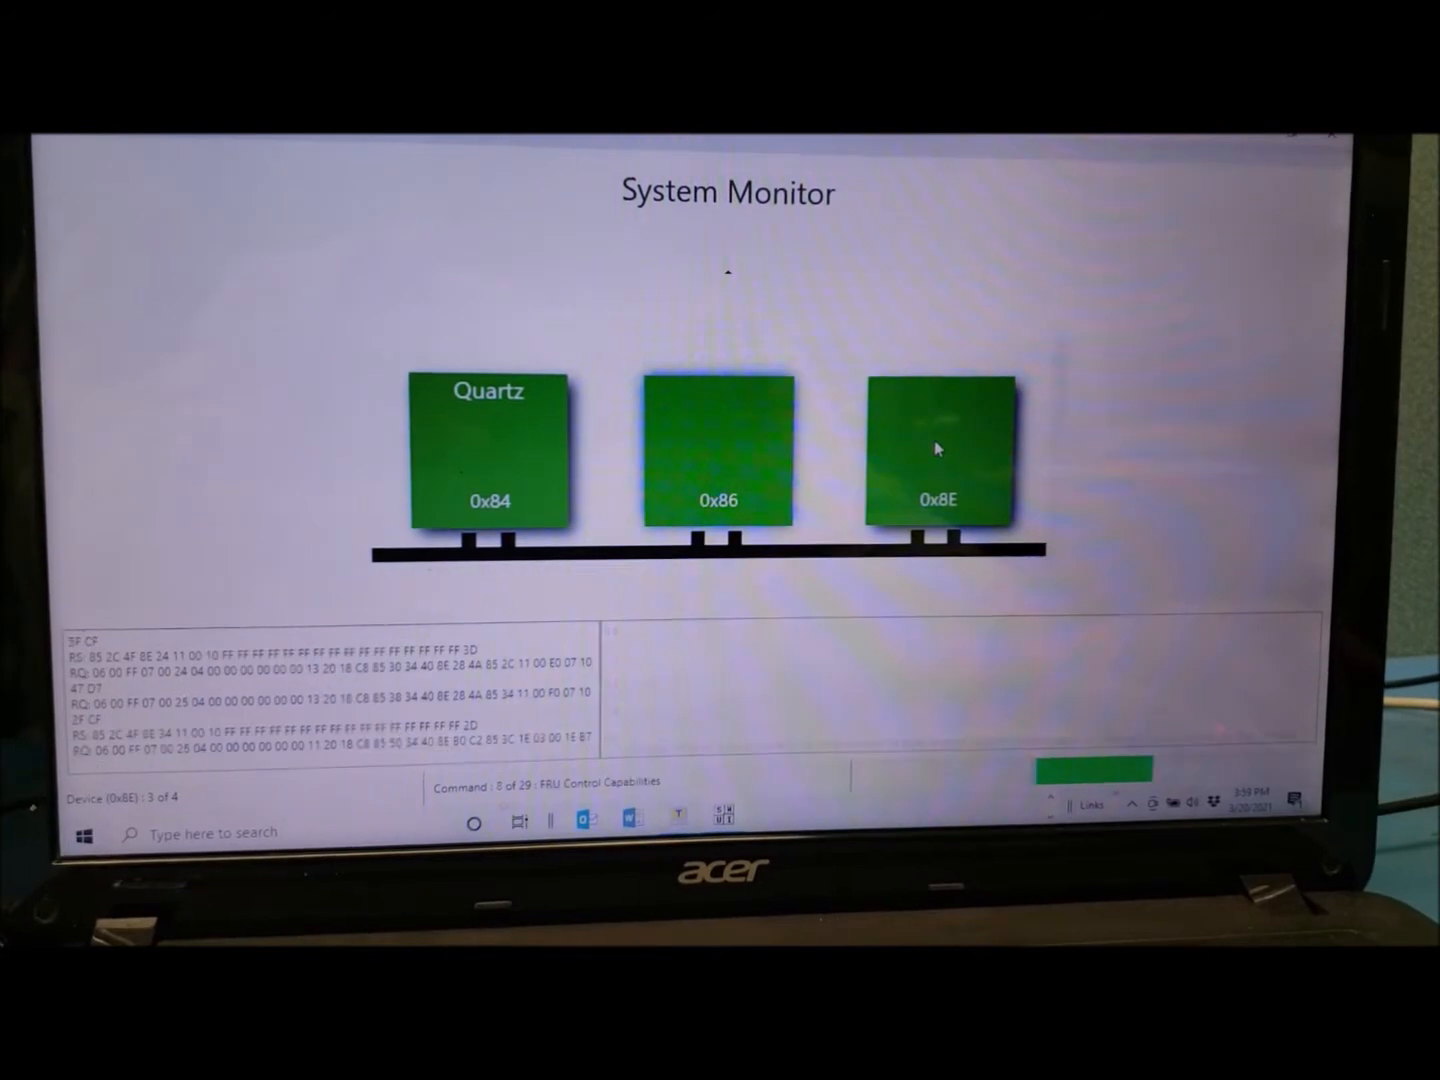
Step: Expand the 0x8E card's FRU board info showing Concurrent Technologies TR HAC/343, part M34110/007
left_click(938, 450)
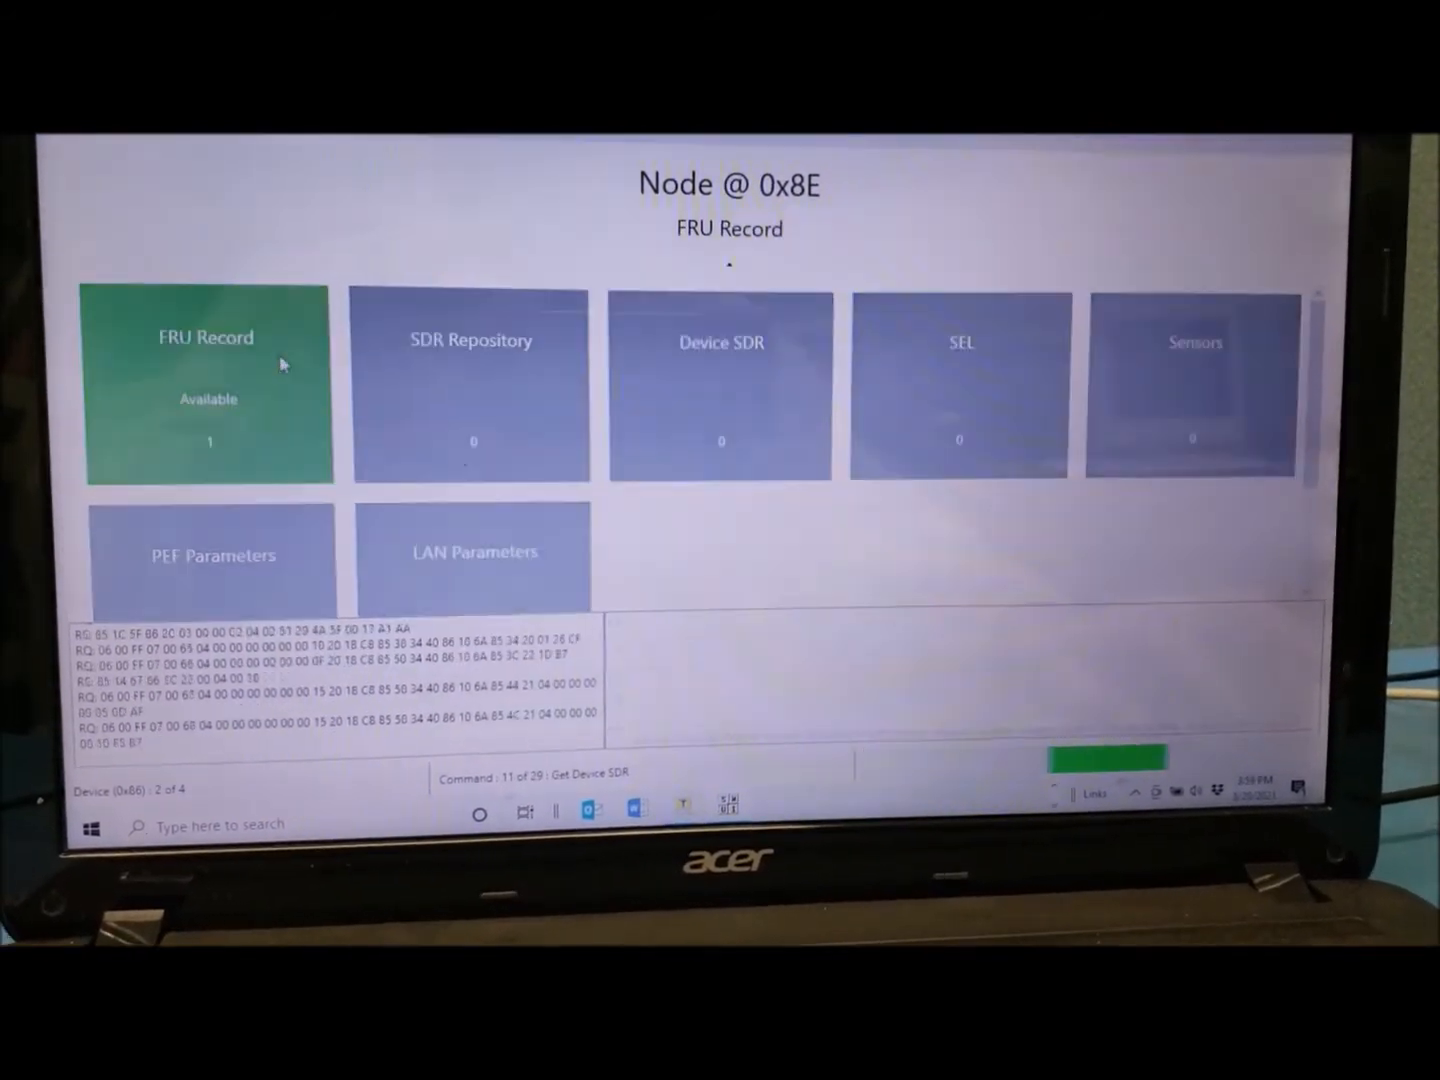
left_click(208, 340)
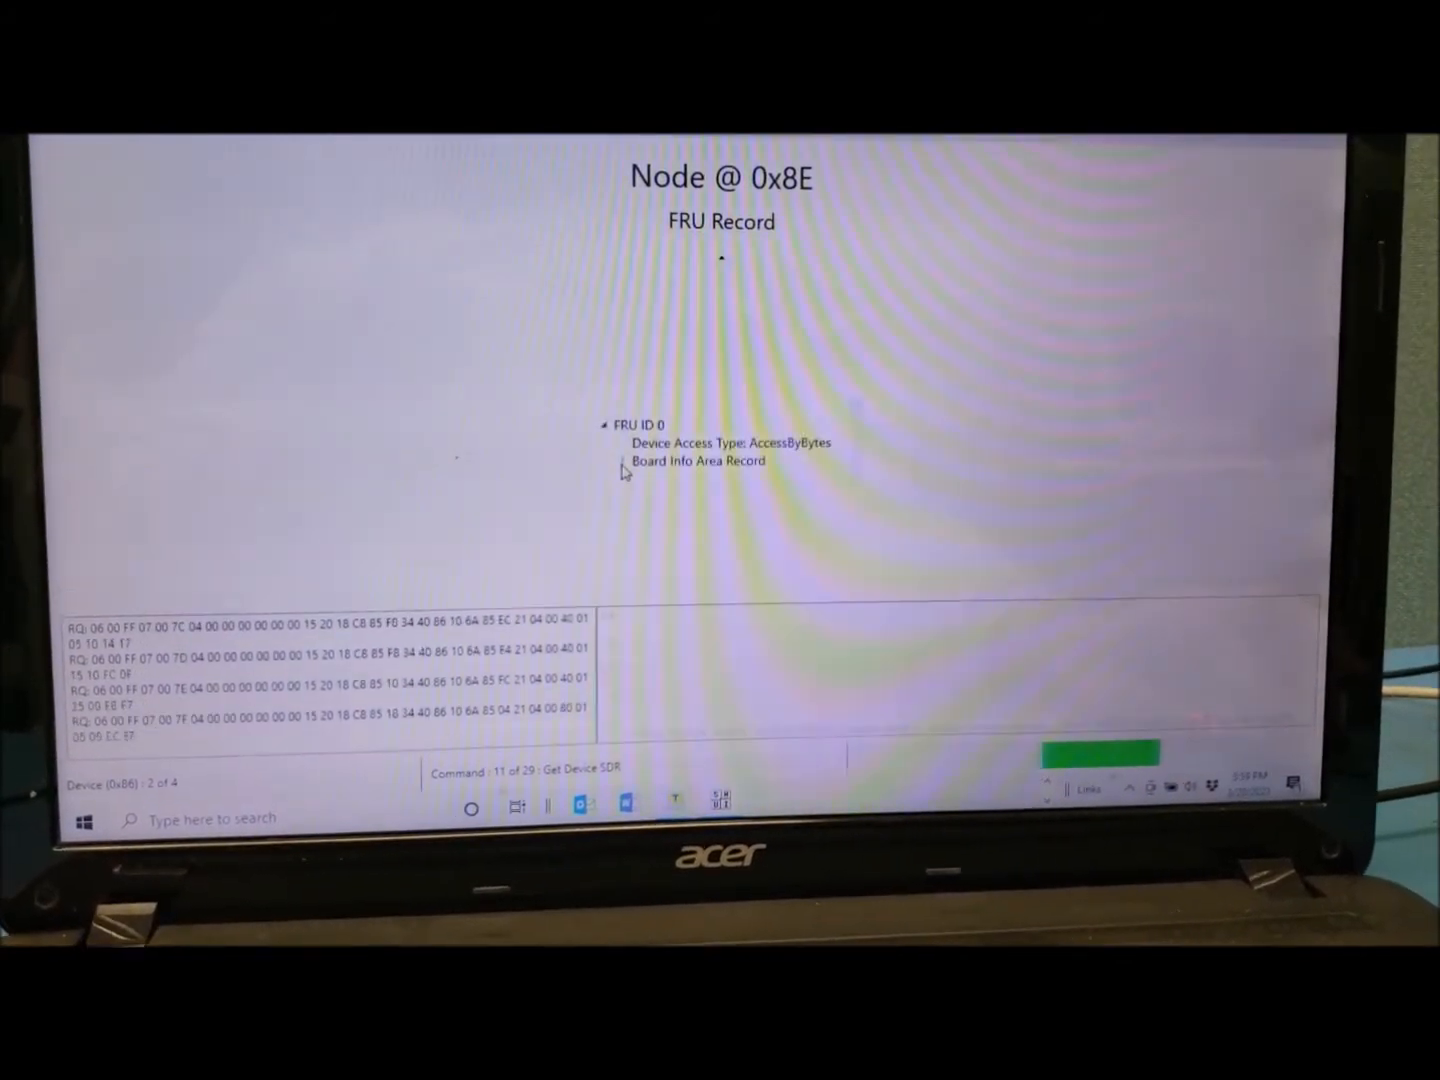
left_click(624, 460)
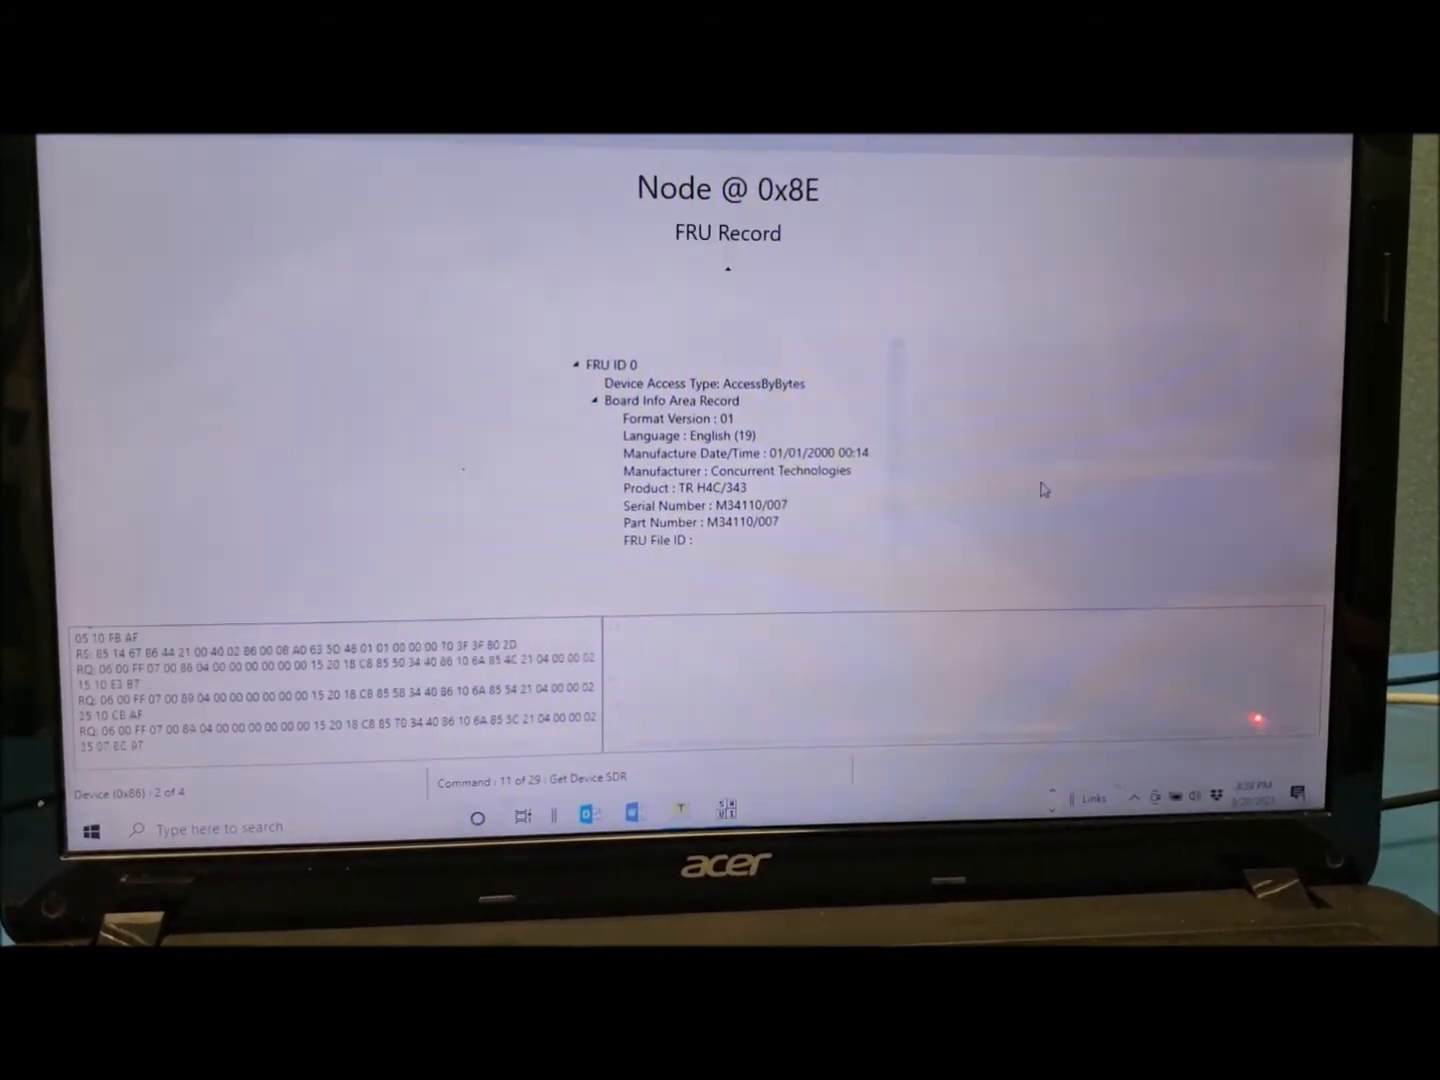